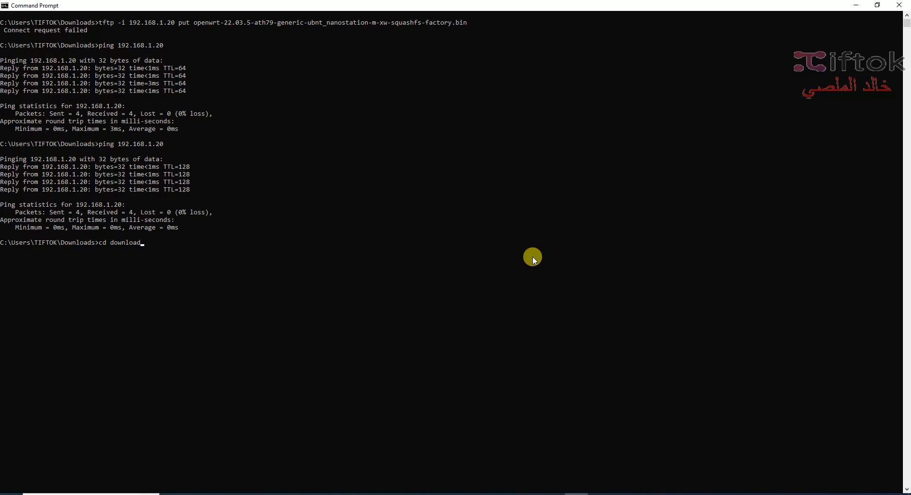
# - Run ping 192.168.1.20 and get four replies with 0% packet loss
pyautogui.write('ping 192.168.1.20')
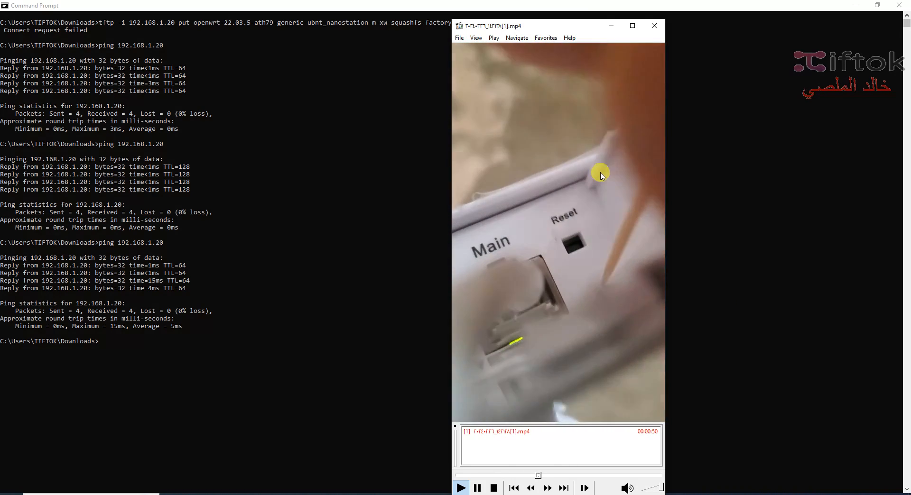
# - Close the Media Player Classic clip of the NanoStation's Main and Reset ports
pyautogui.click(462, 488)
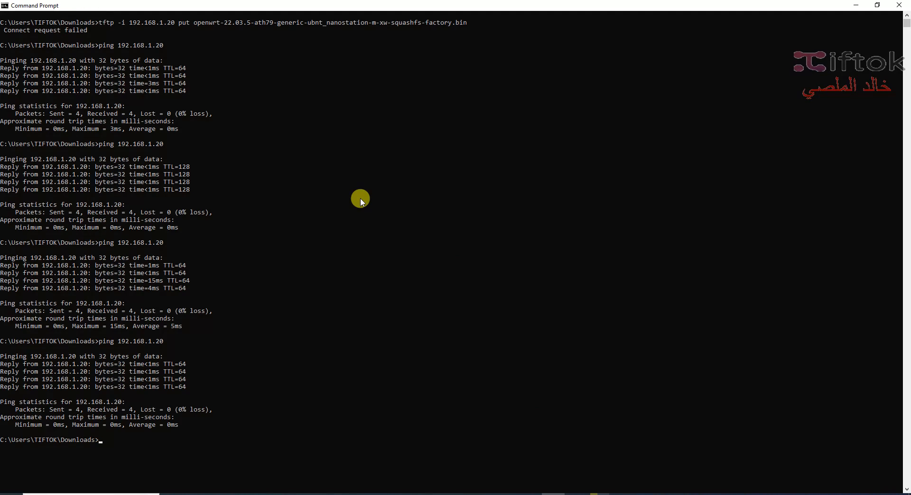
# - Rerun ping 192.168.1.20 and confirm four lossless replies
pyautogui.write('ping 192.168.1.20')
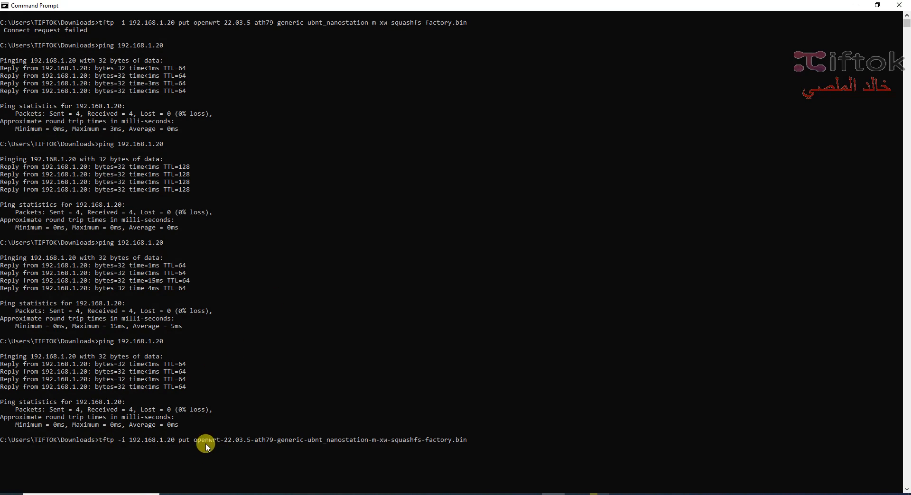
pyautogui.moveTo(28, 445)
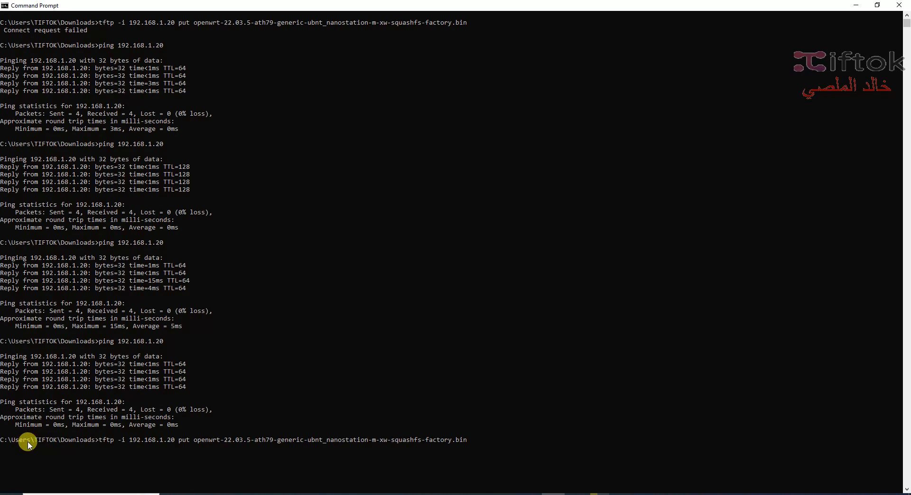
pyautogui.moveTo(95, 442)
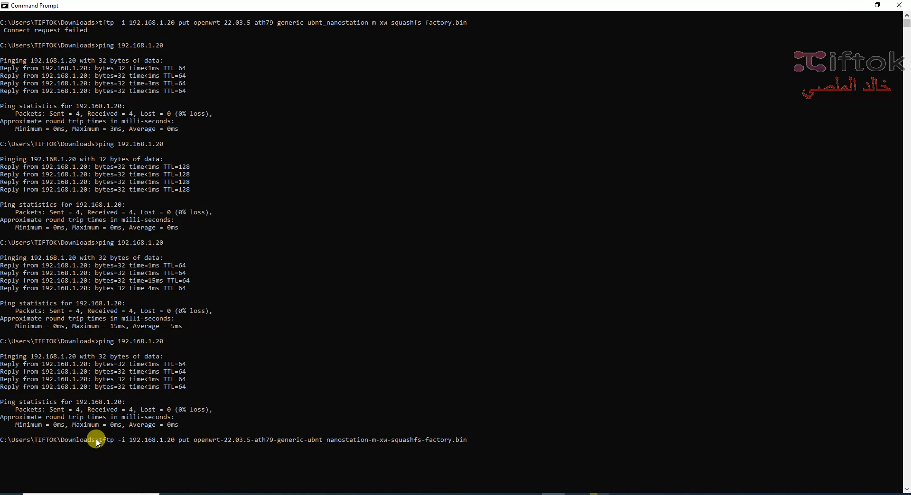
pyautogui.moveTo(498, 464)
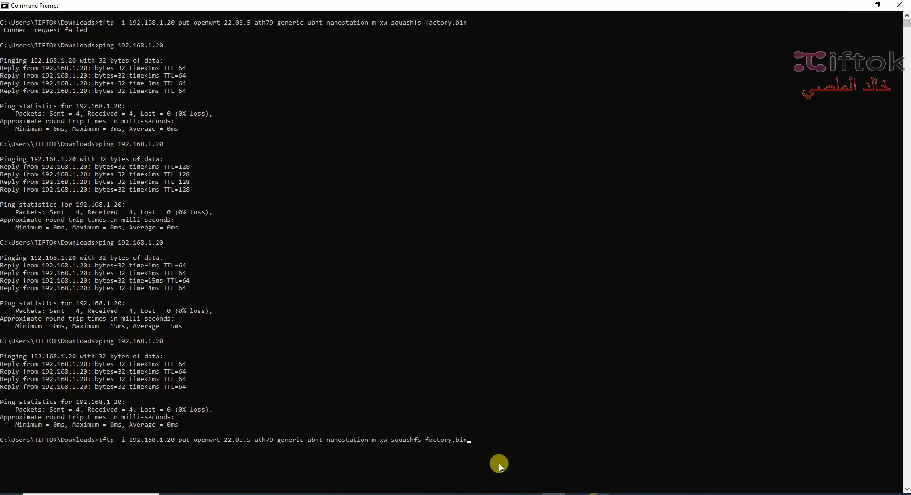
pyautogui.moveTo(4, 453)
pyautogui.write('c')
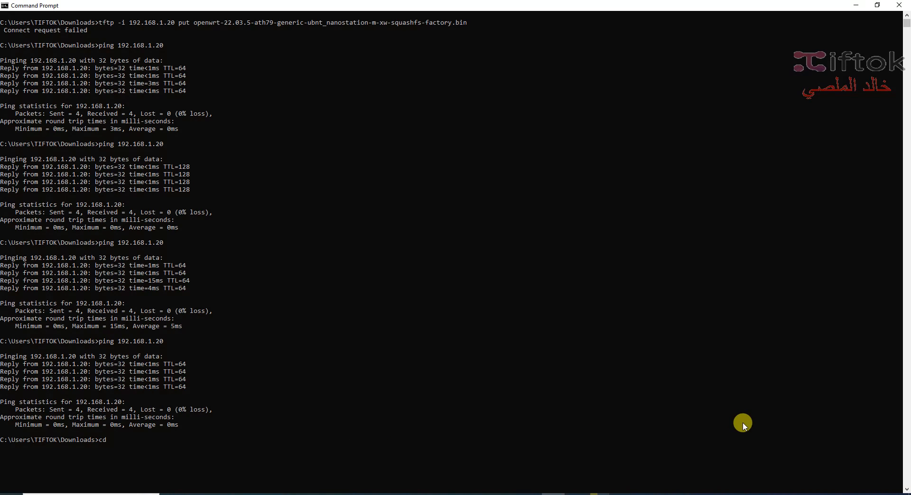
# - Reach the D: drive root with cd /d d: after a failed d:/ attempt
pyautogui.write('d')
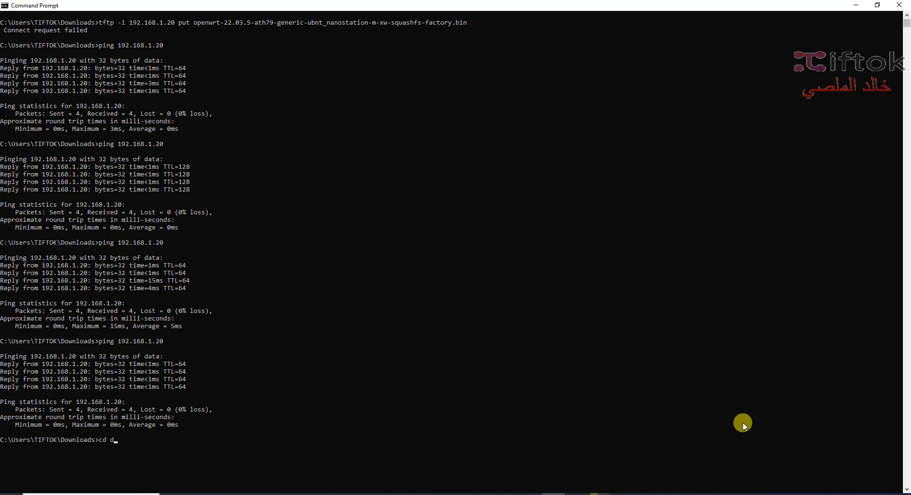
pyautogui.write(':/')
pyautogui.write('c')
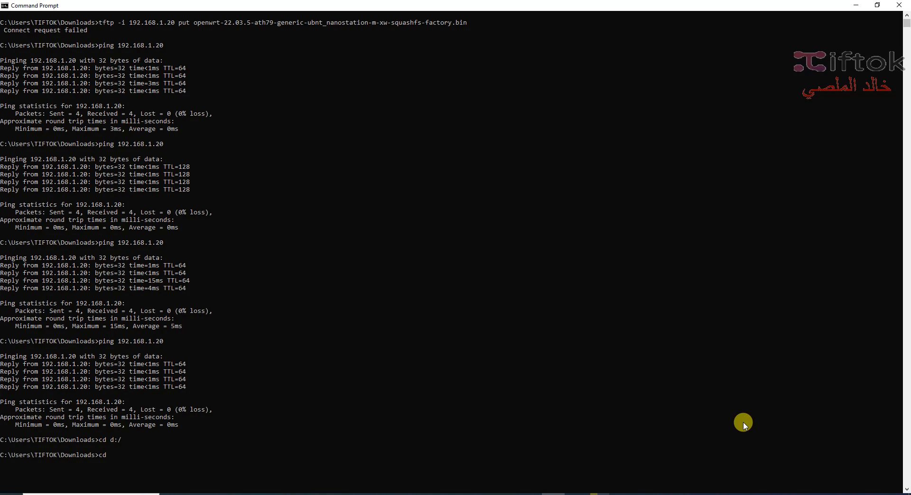
pyautogui.write('d')
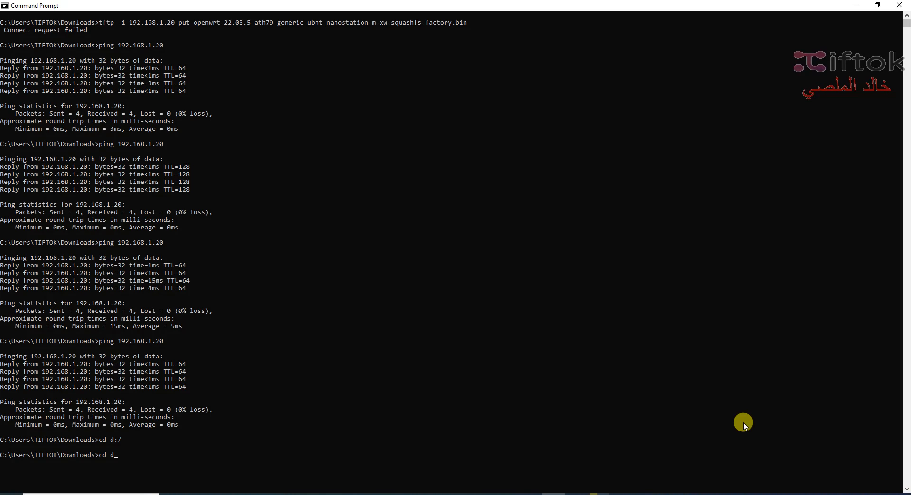
pyautogui.write(':/')
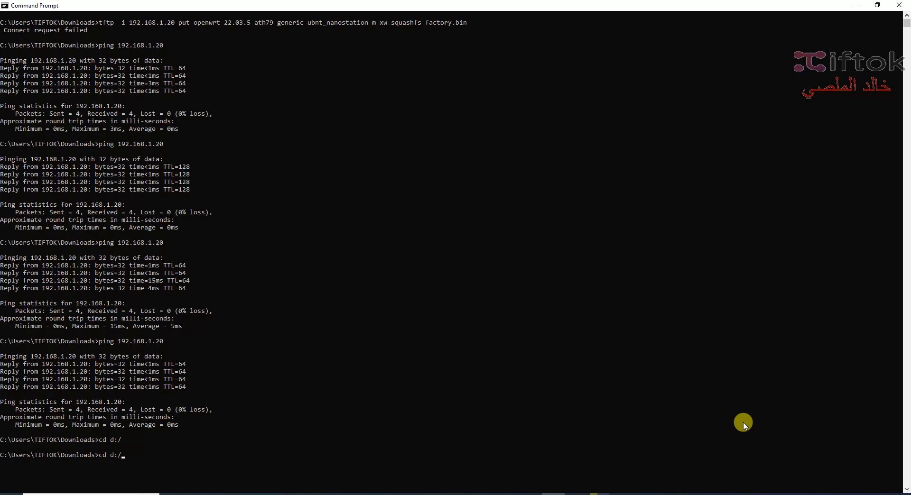
pyautogui.moveTo(837, 296)
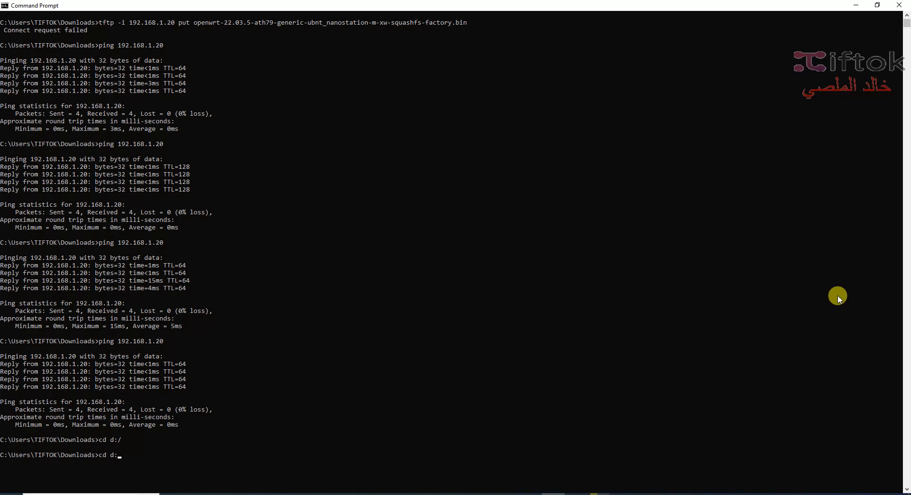
pyautogui.moveTo(882, 280)
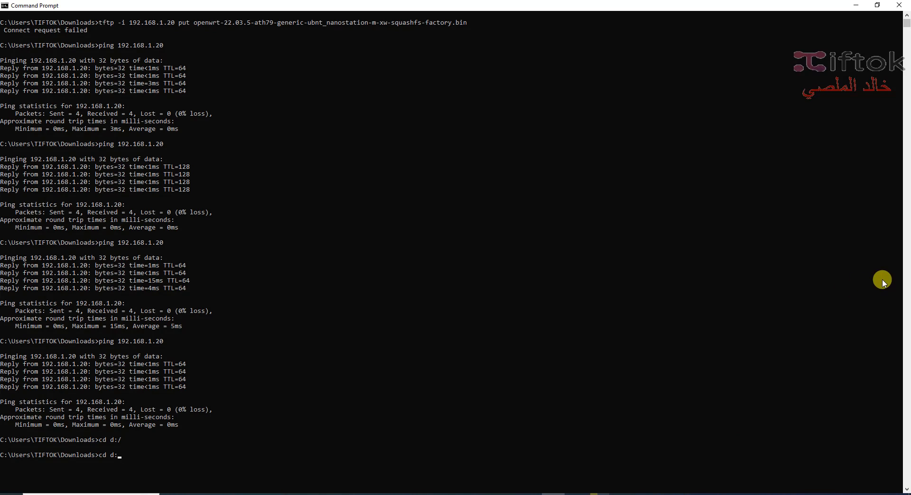
pyautogui.write('.')
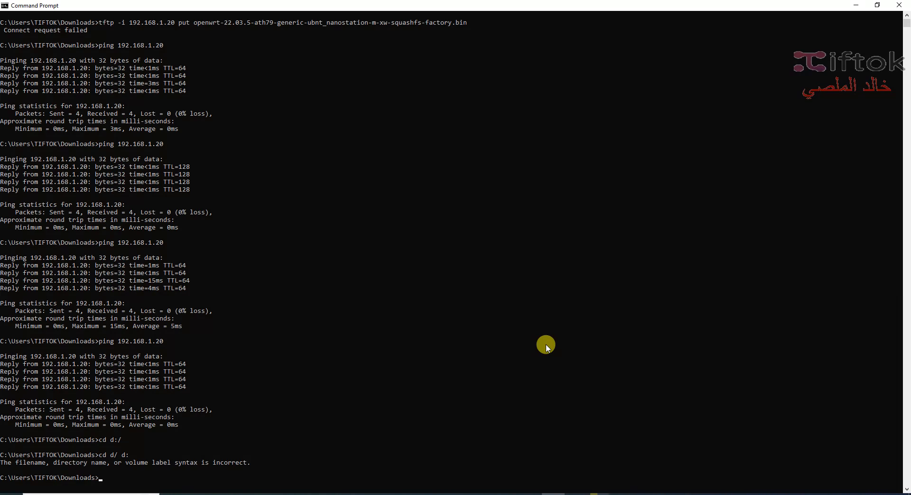
pyautogui.write('cd d/ d:')
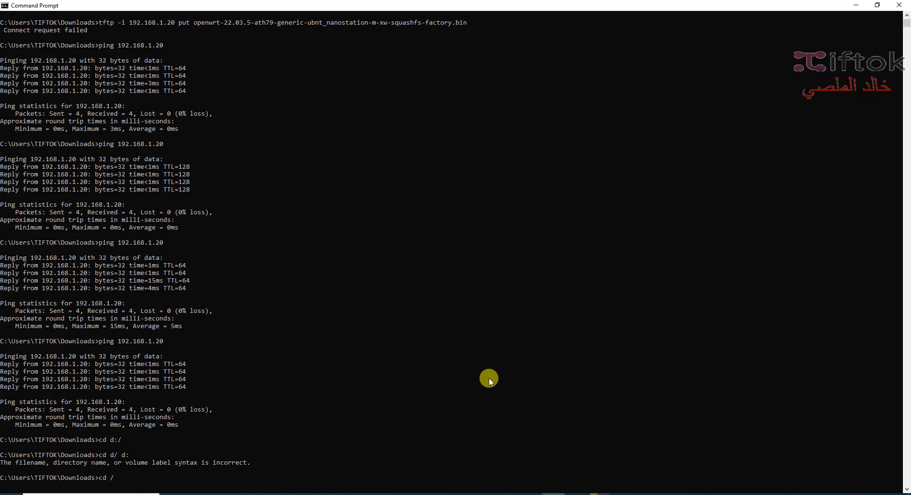
pyautogui.write('/d d')
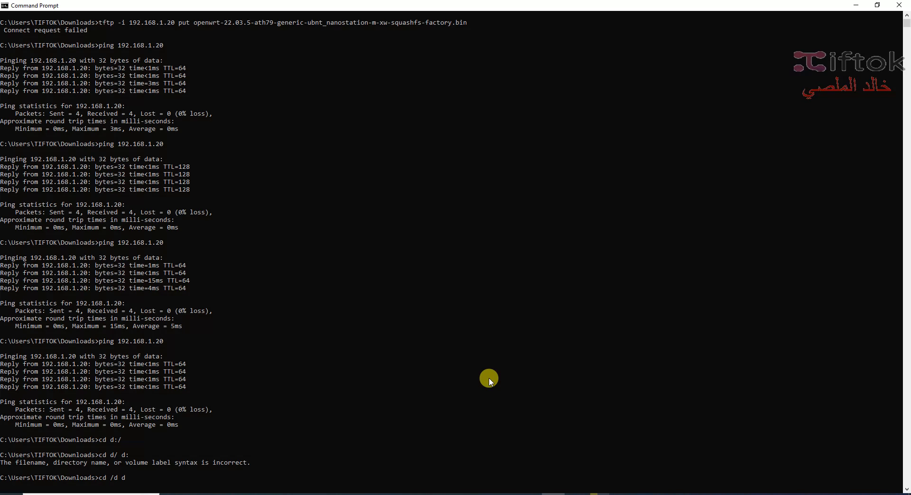
pyautogui.press('Enter')
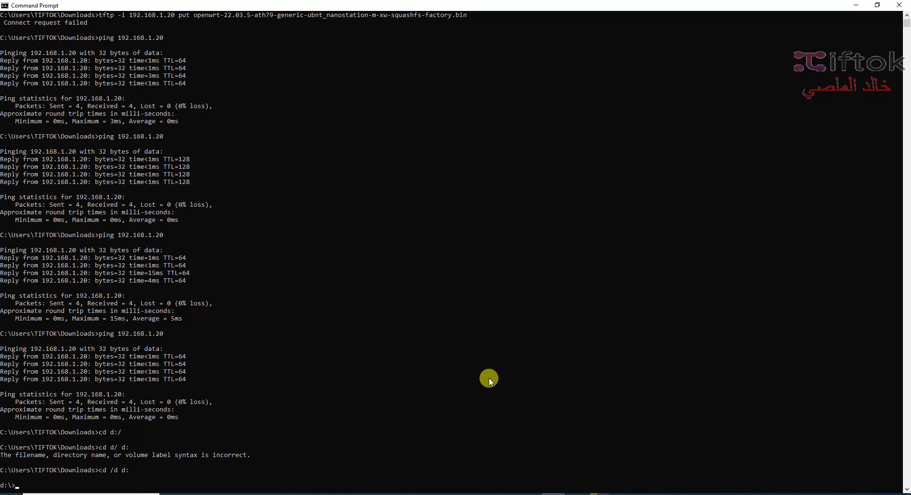
pyautogui.write('cd')
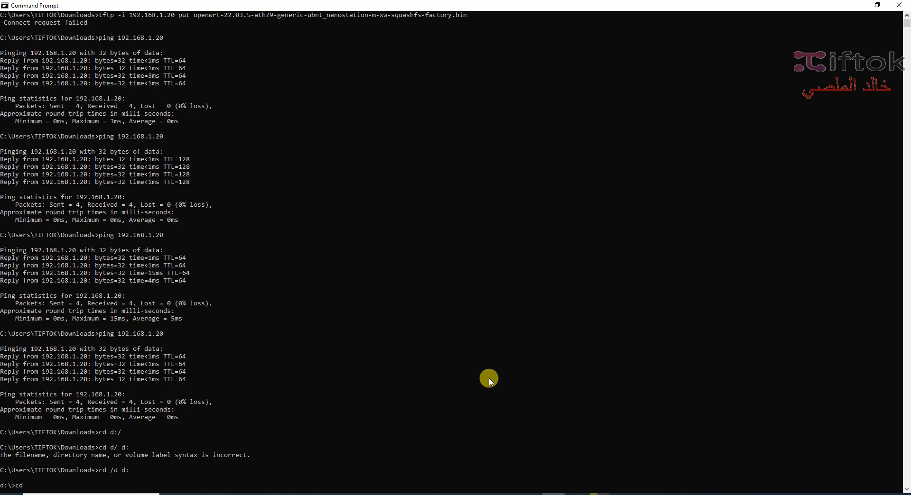
pyautogui.moveTo(398, 452)
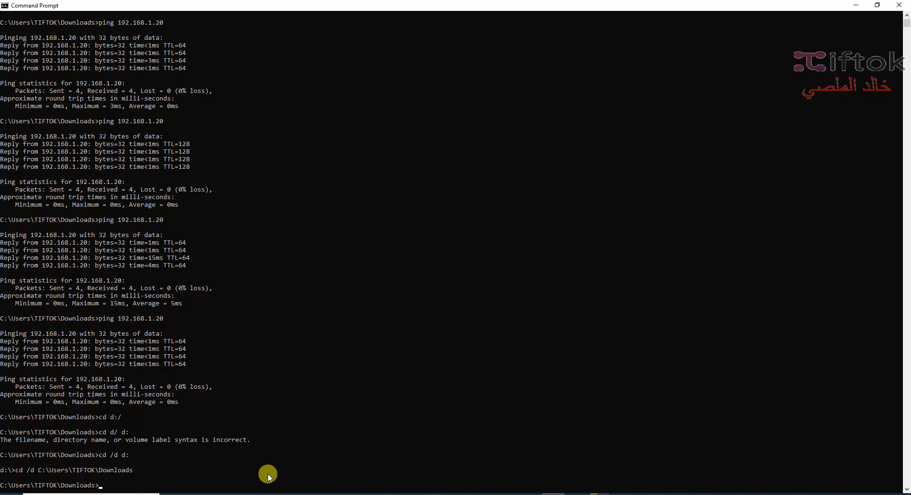
# - Retype cd /d d: and the tftp -i 192.168.1.20 put command for the NanoStation factory image
pyautogui.write('cd /d d:')
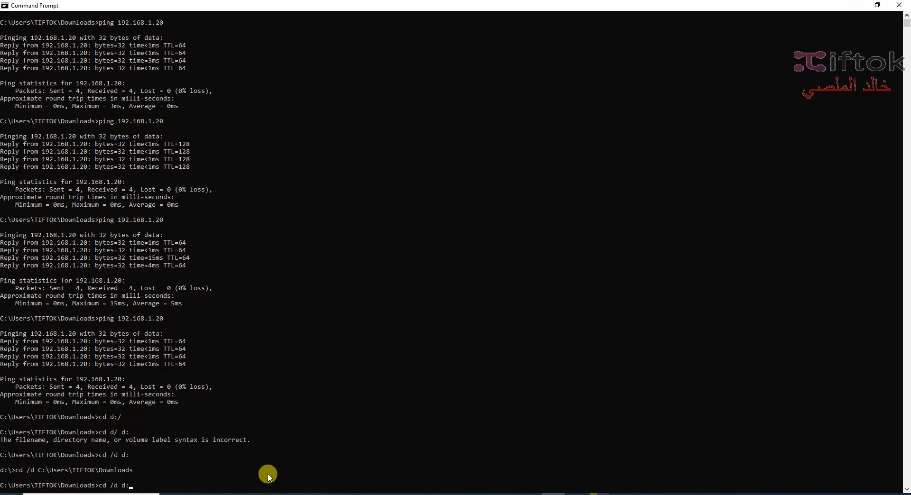
pyautogui.write('tftp -i 192.168.1.20 put openwrt-22.03.5-ath79-generic-ubnt_nanostation-m-xw-squashfs-factory.bin')
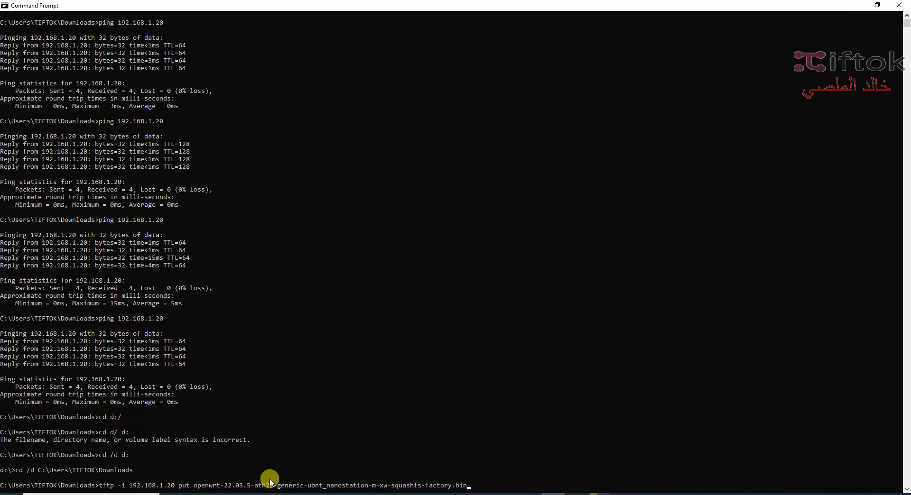
pyautogui.moveTo(198, 486)
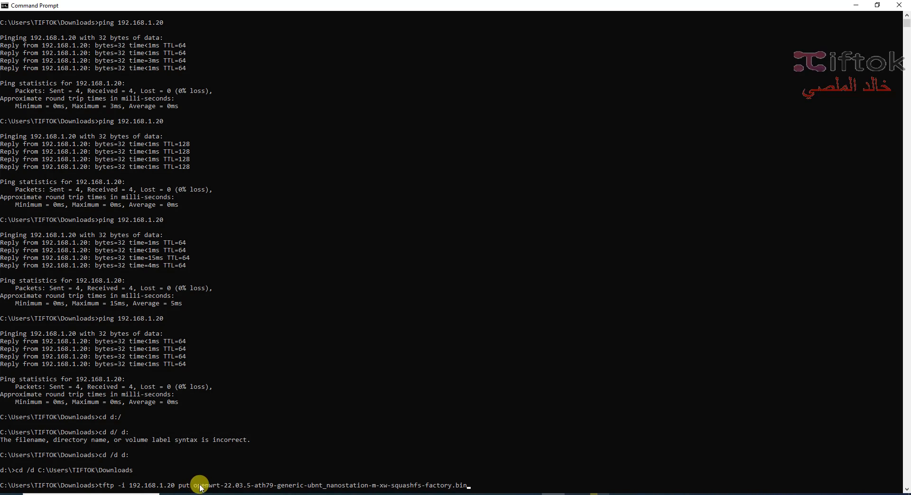
pyautogui.moveTo(277, 491)
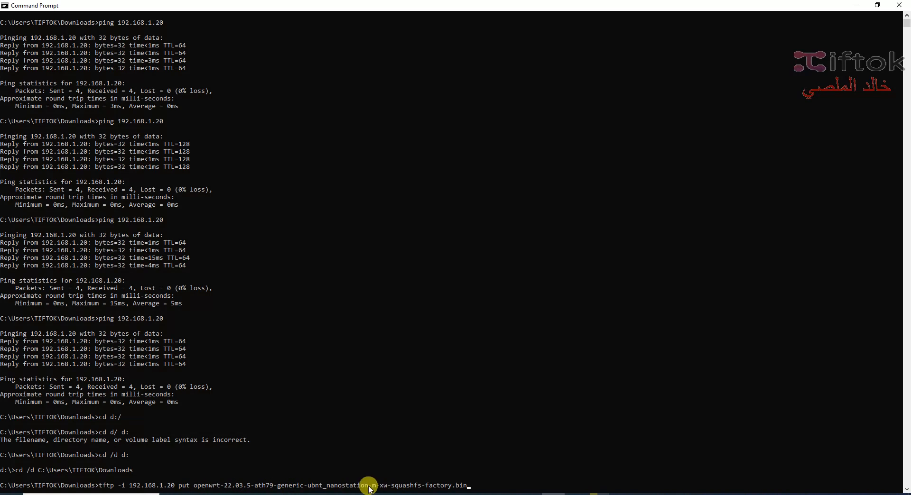
pyautogui.moveTo(375, 489)
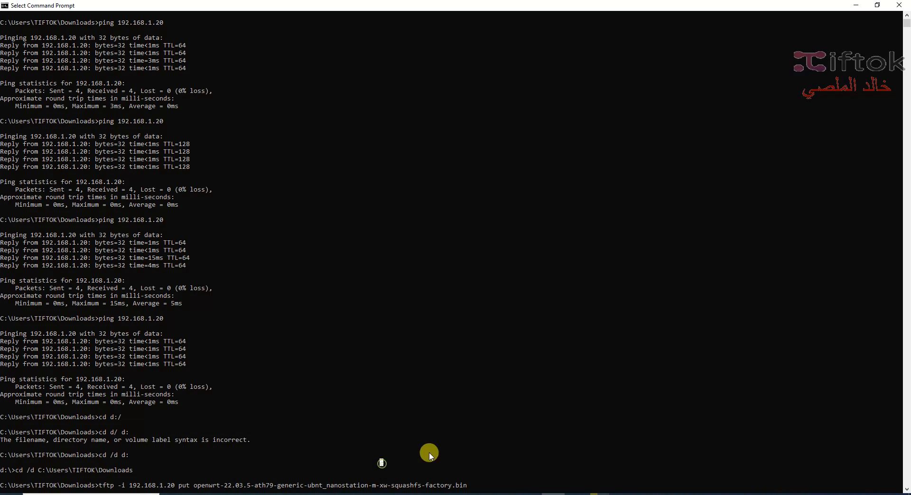
pyautogui.moveTo(313, 446)
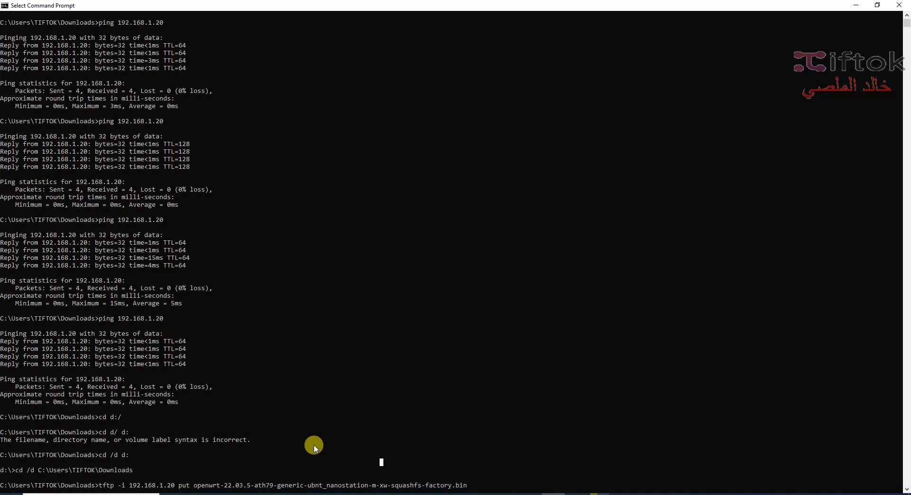
pyautogui.moveTo(314, 445)
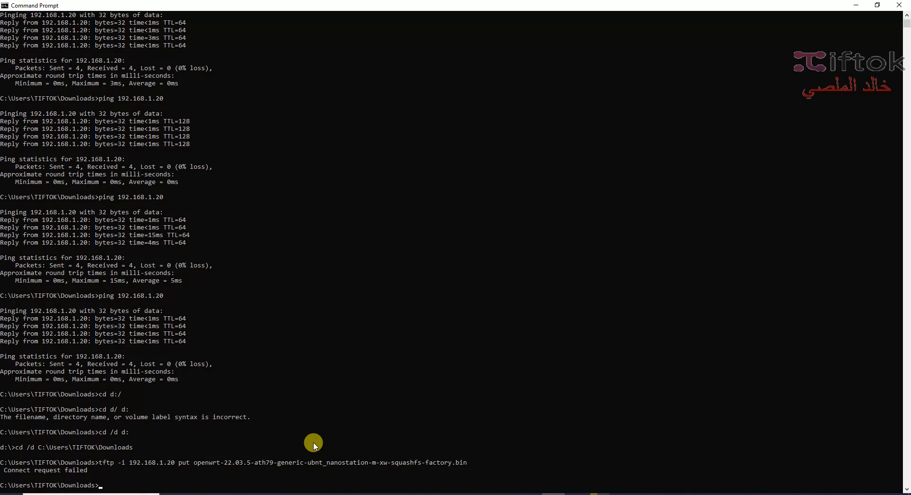
pyautogui.moveTo(42, 486)
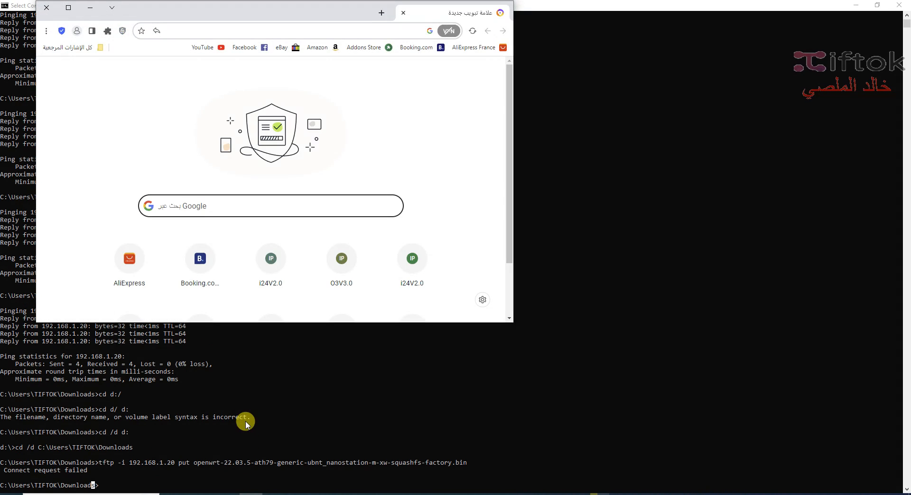
# - Enter 192.168.0.254 in the new Chrome tab's address bar
pyautogui.write('192.168.0.254')
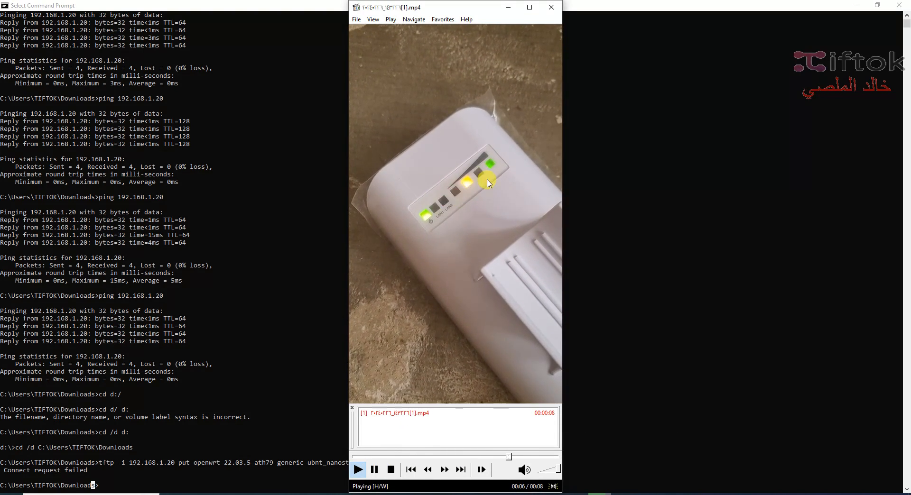
# - Pause the Media Player Classic clip of the radio's status lights at its end
pyautogui.click(359, 469)
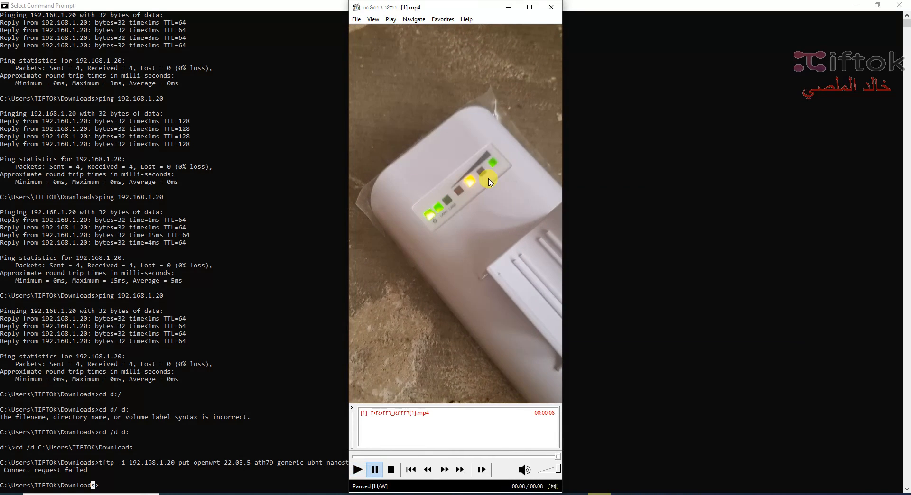
pyautogui.click(357, 469)
pyautogui.write('dir')
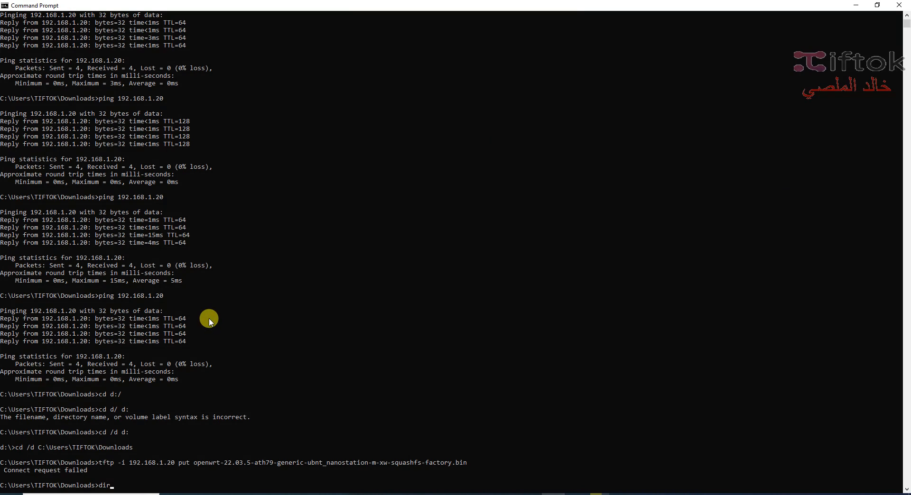
# - Return to Downloads and rerun tftp put for the OpenWrt factory image, transferring successfully
pyautogui.write('cd download')
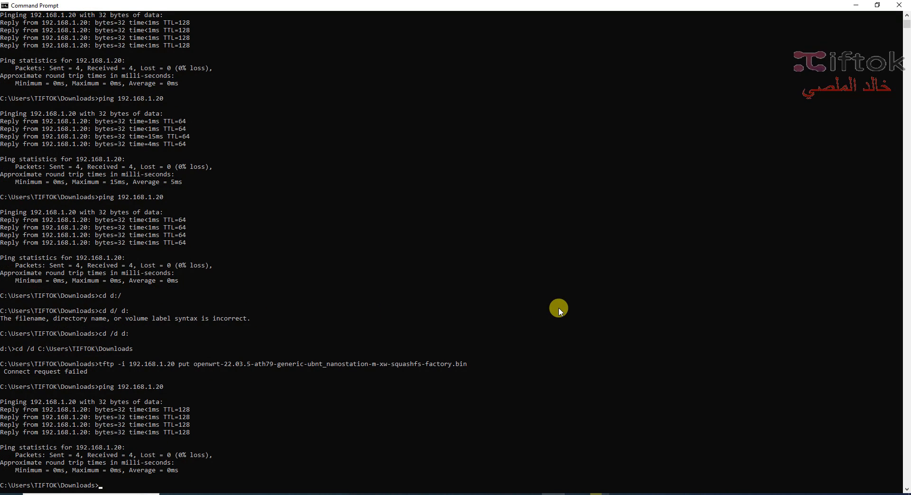
pyautogui.write('tftp -i 192.168.1.20 put openwrt-22.03.5-ath79-generic-ubnt_nanostation-m-xw-squashfs-factory.bin')
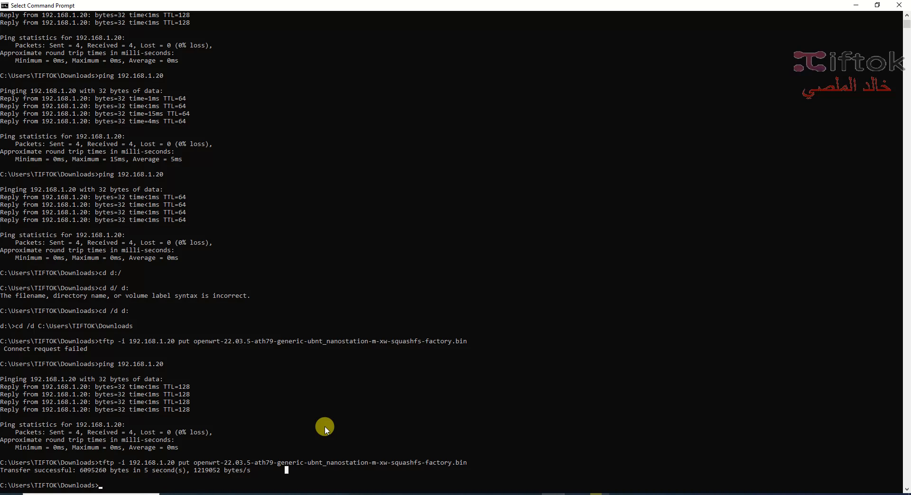
pyautogui.moveTo(327, 424)
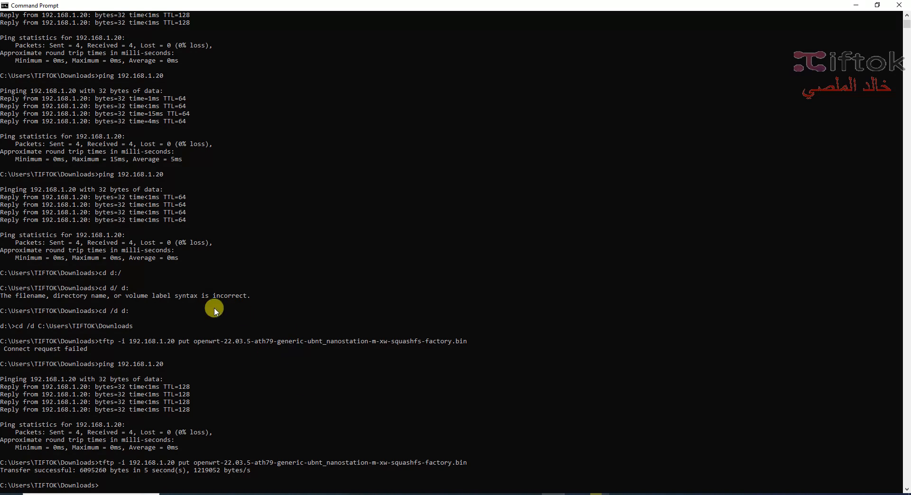
pyautogui.moveTo(296, 336)
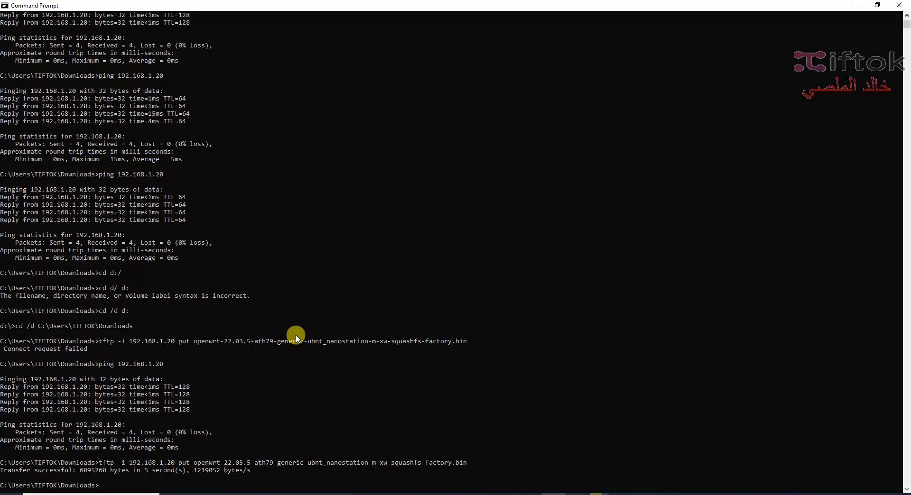
pyautogui.moveTo(299, 401)
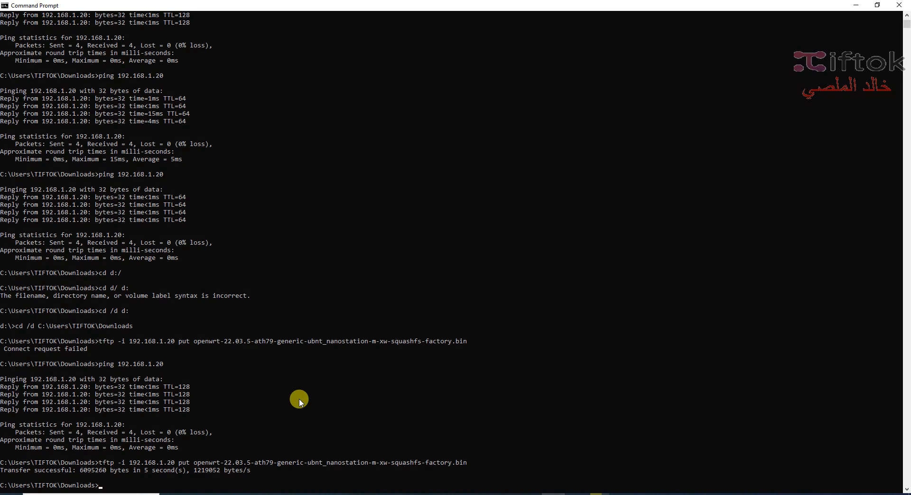
pyautogui.moveTo(218, 207)
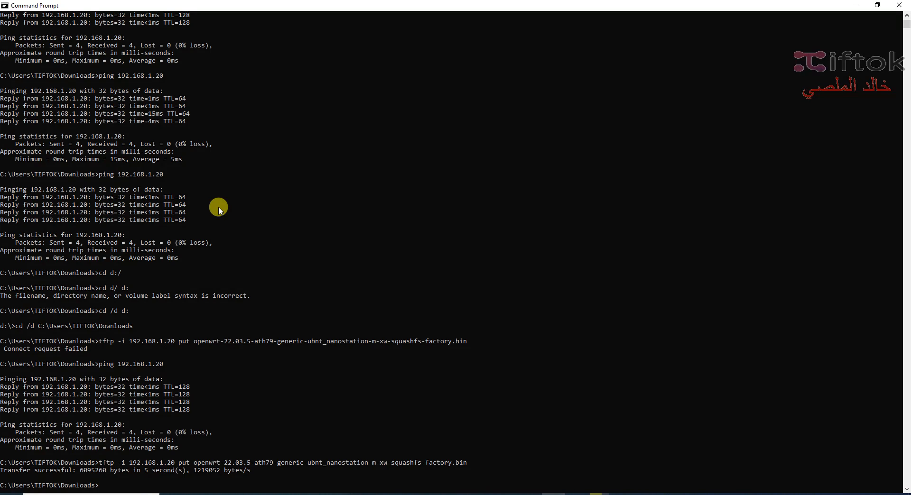
pyautogui.moveTo(230, 221)
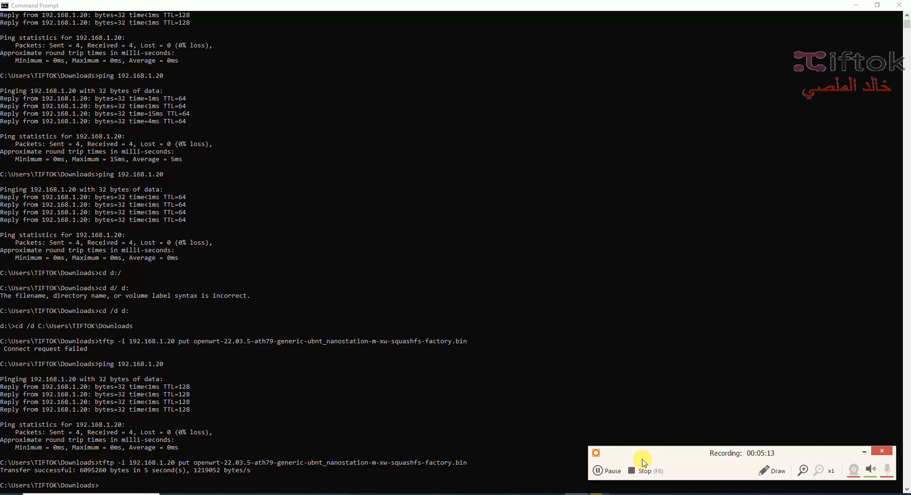
pyautogui.moveTo(642, 453); pyautogui.dragTo(565, 343)
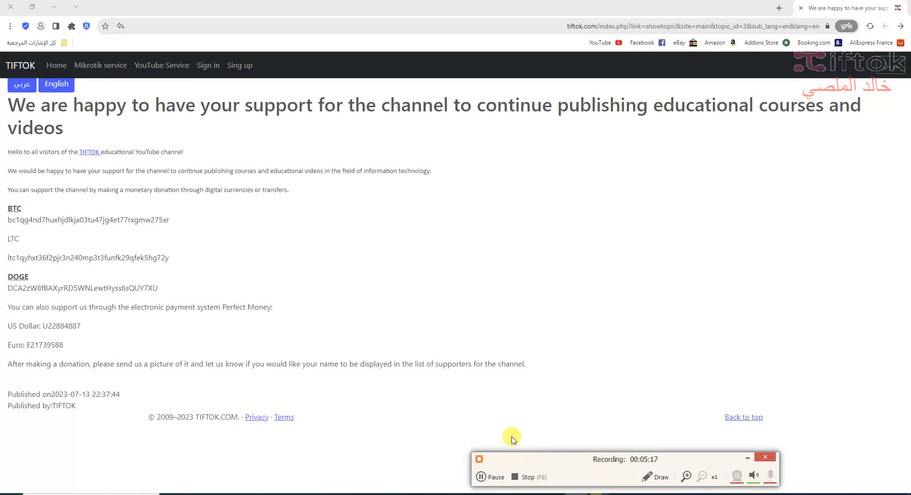
pyautogui.moveTo(804, 118)
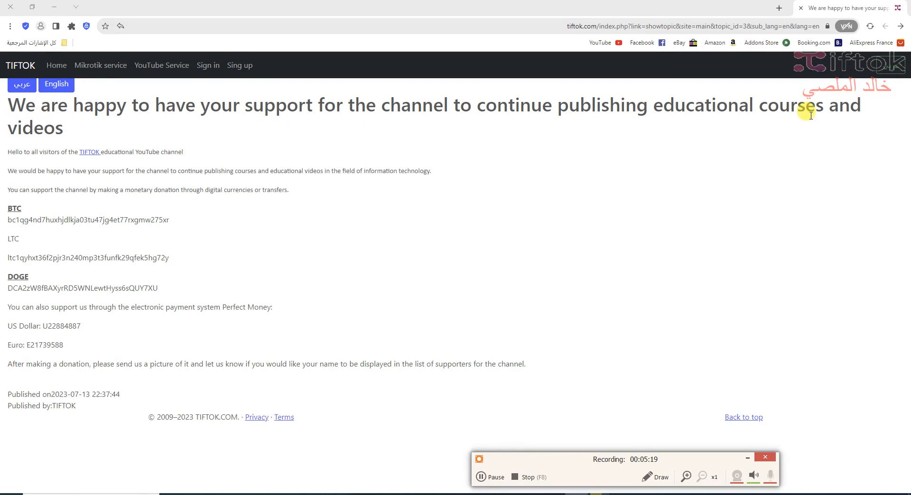
pyautogui.moveTo(186, 156)
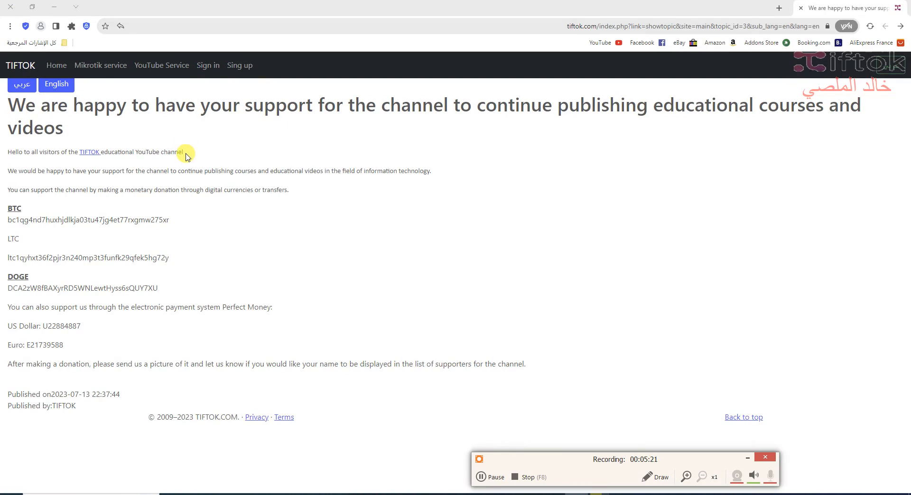
pyautogui.moveTo(905, 90)
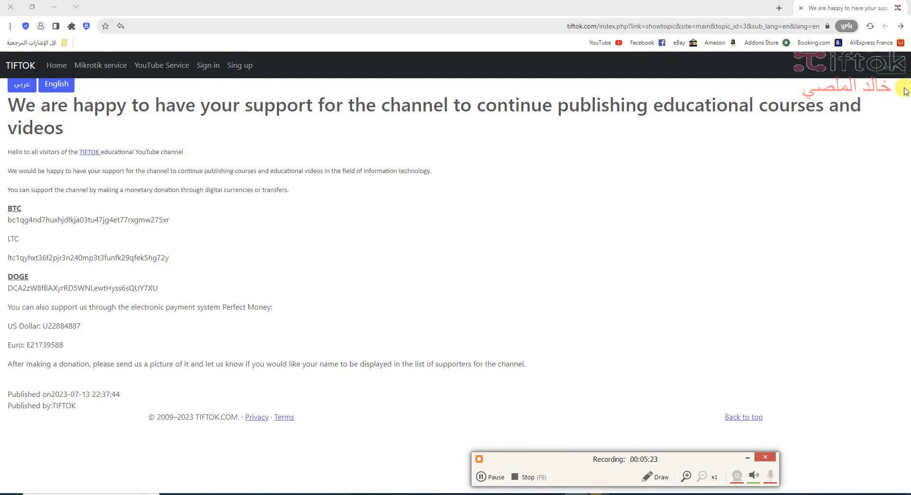
pyautogui.moveTo(901, 73)
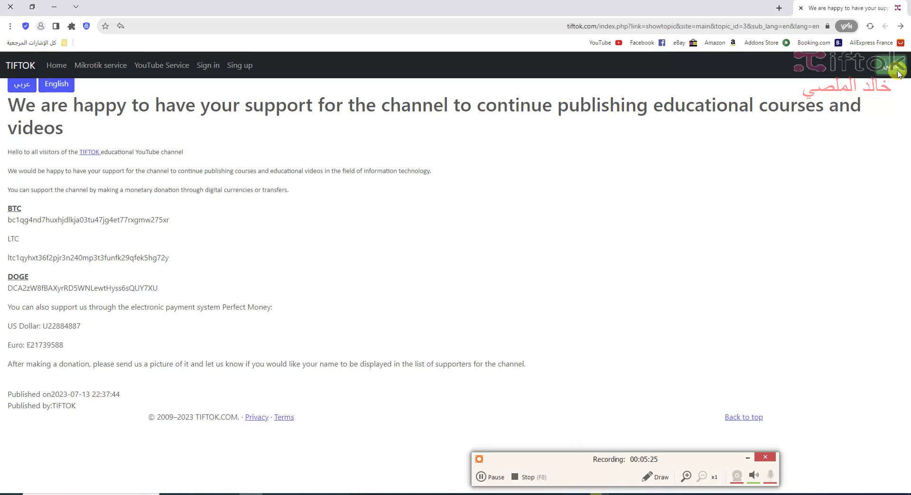
# - Switch the tiftok.com support page to Arabic (عربي) and scroll down through it
pyautogui.click(22, 84)
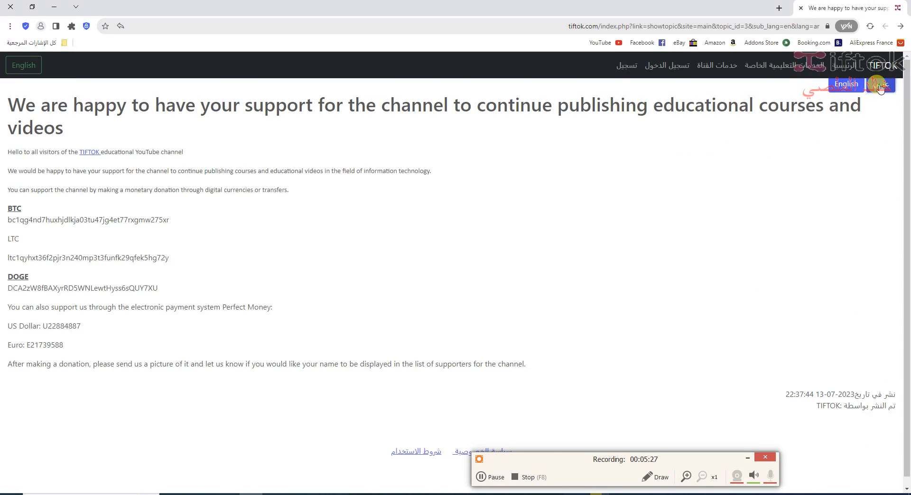
pyautogui.click(881, 84)
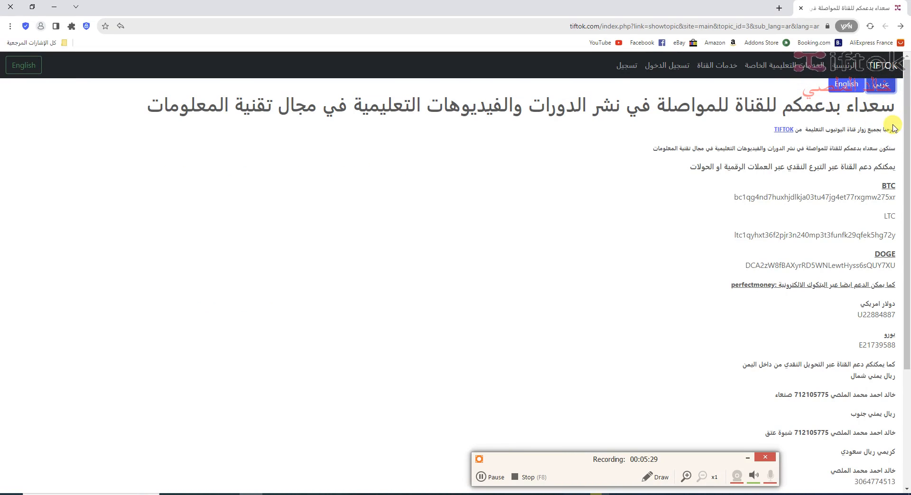
pyautogui.scroll(-3)
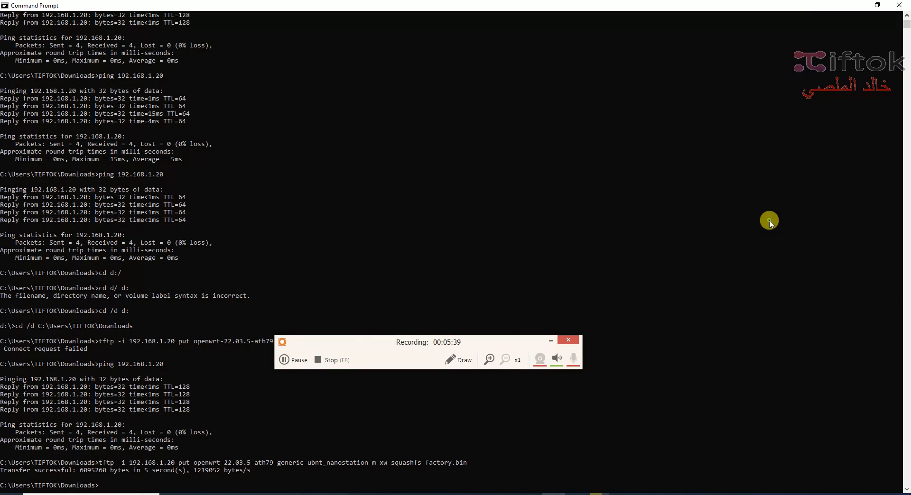
# - Ping 192.168.1.1 repeatedly until the flashed router replies after first being unreachable
pyautogui.write('ping 192.168.1.1')
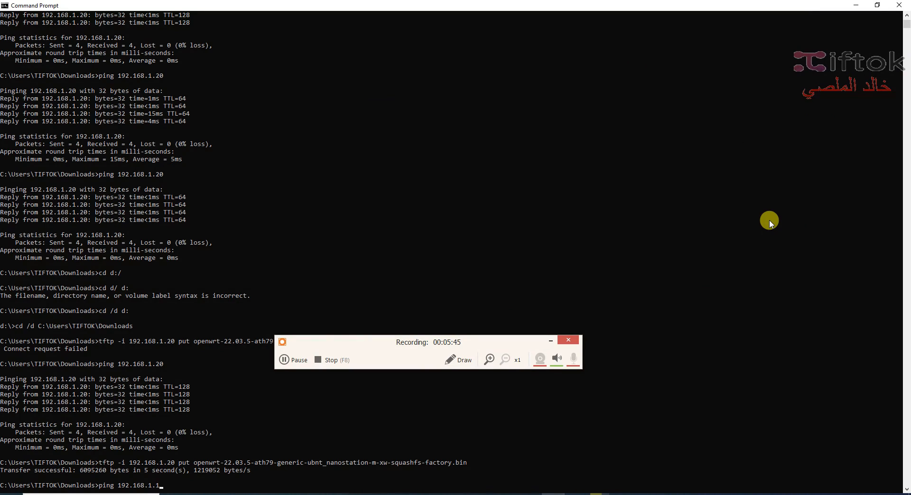
pyautogui.press('Enter')
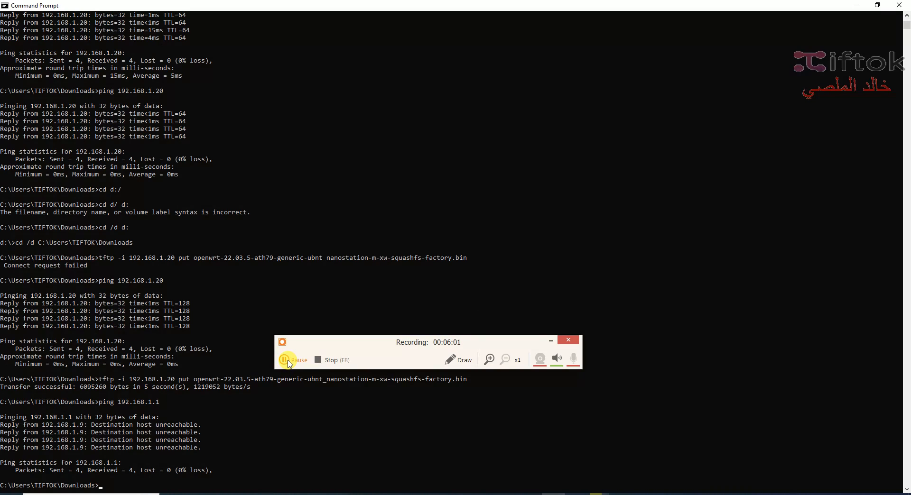
pyautogui.click(286, 360)
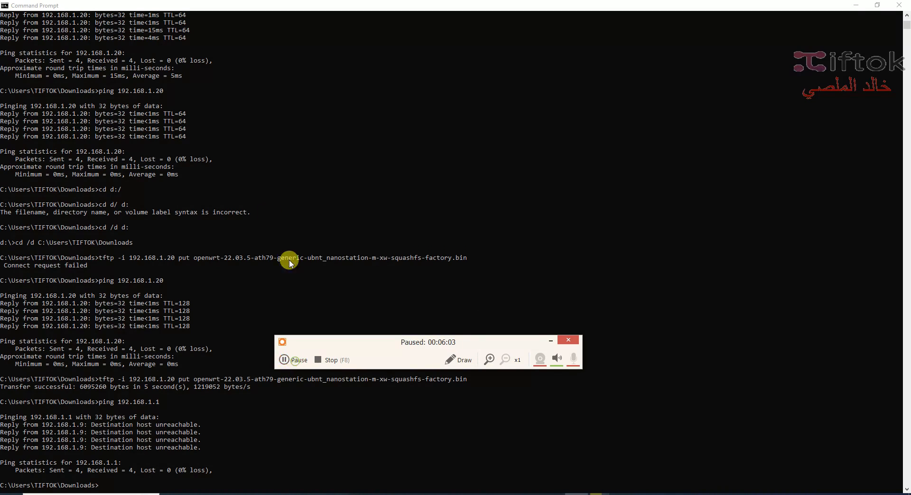
pyautogui.click(284, 360)
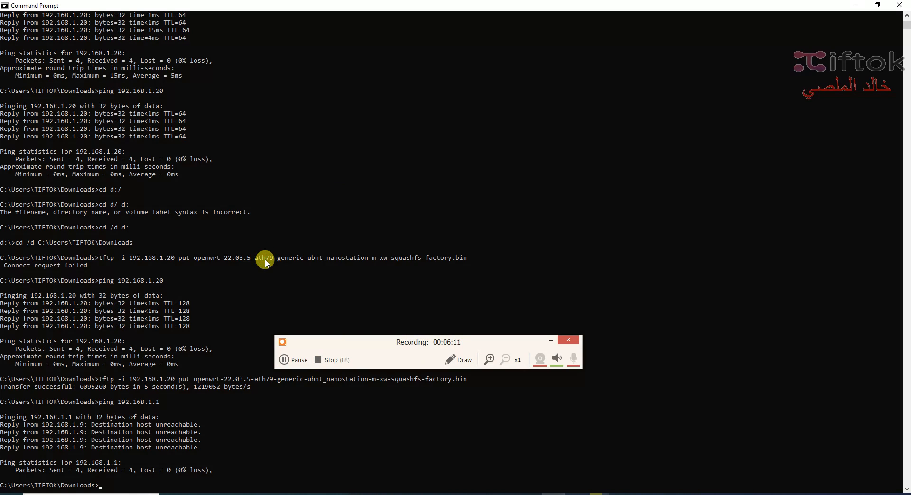
pyautogui.write('ping 192.168.1.1')
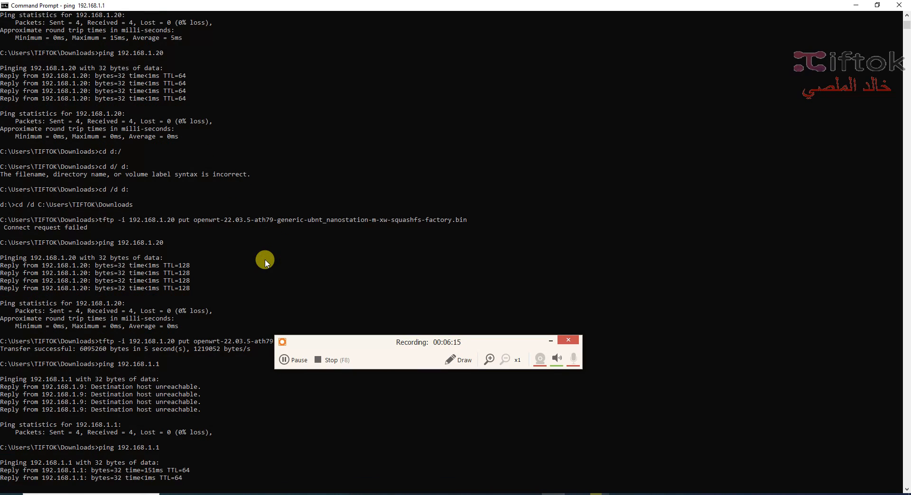
pyautogui.doubleClick(62, 483)
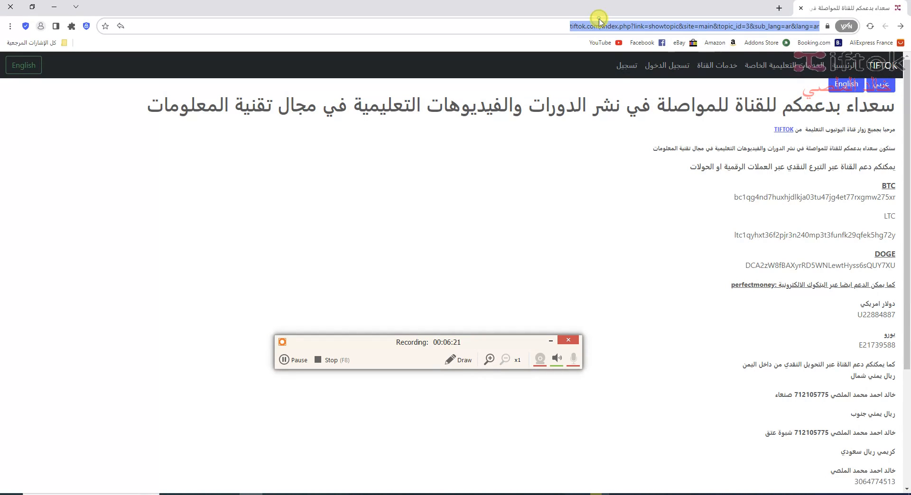
# - Log in to LuCI as root and confirm the Nanostation M (XW) running OpenWrt 22.03.5
pyautogui.write('192.168.0.254')
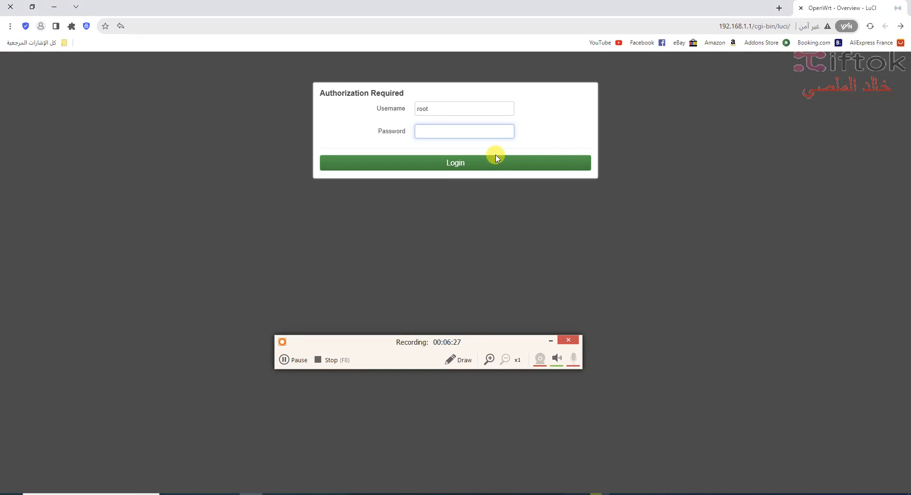
pyautogui.click(455, 163)
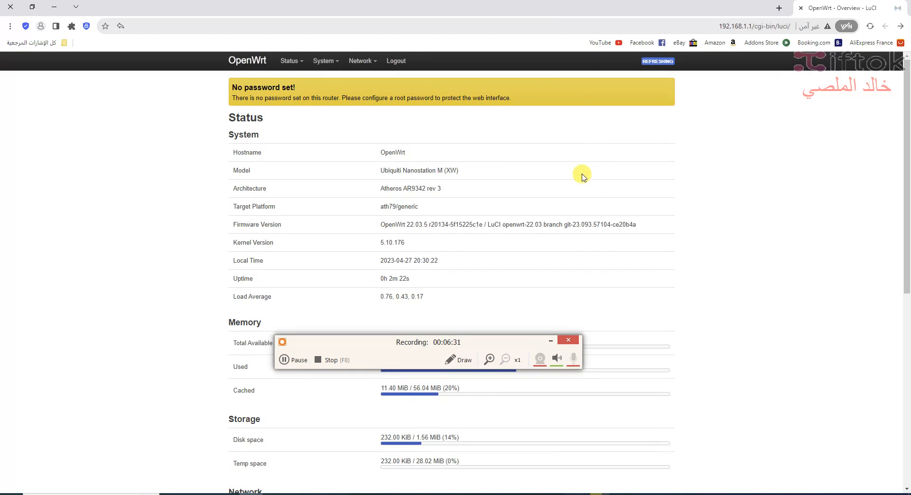
pyautogui.doubleClick(419, 170)
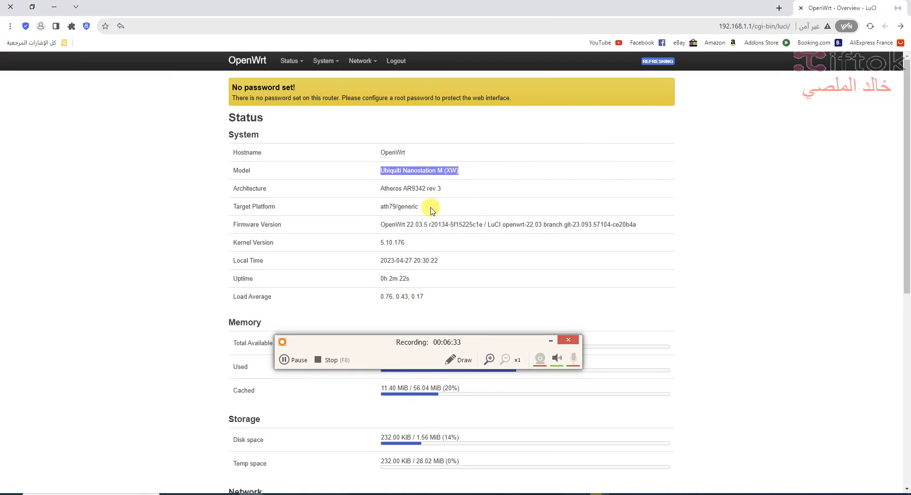
pyautogui.click(359, 60)
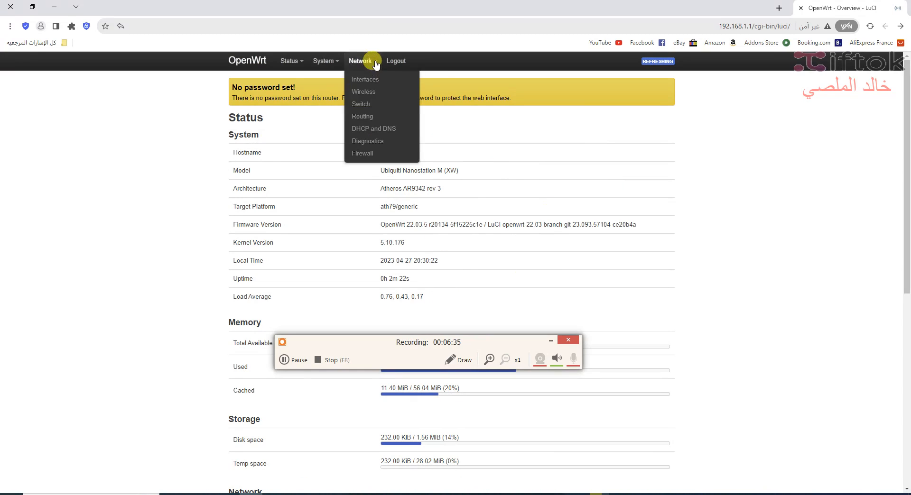
# - Enable and apply the Atheros wireless network, then scan for nearby 5 GHz networks
pyautogui.click(363, 92)
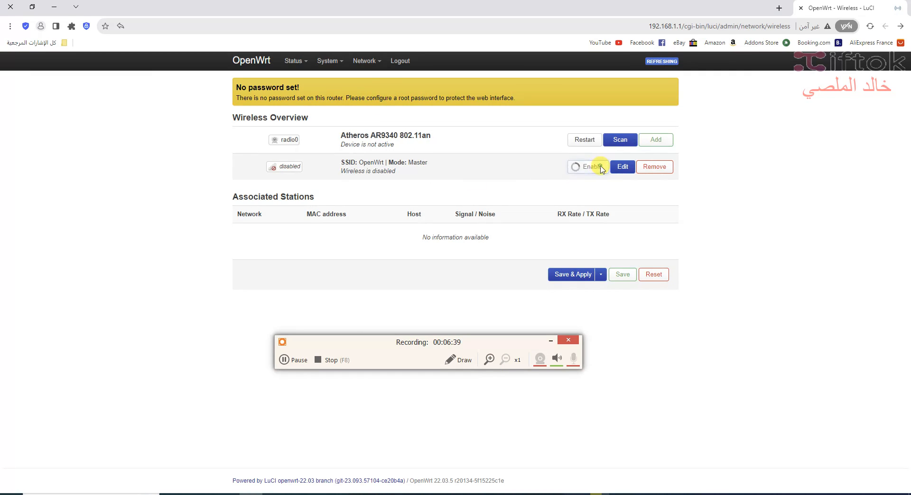
pyautogui.click(591, 167)
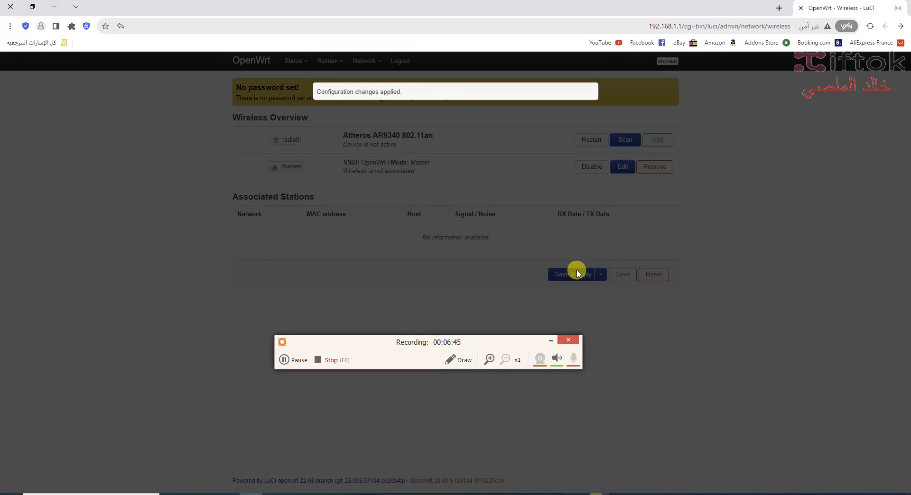
pyautogui.click(569, 274)
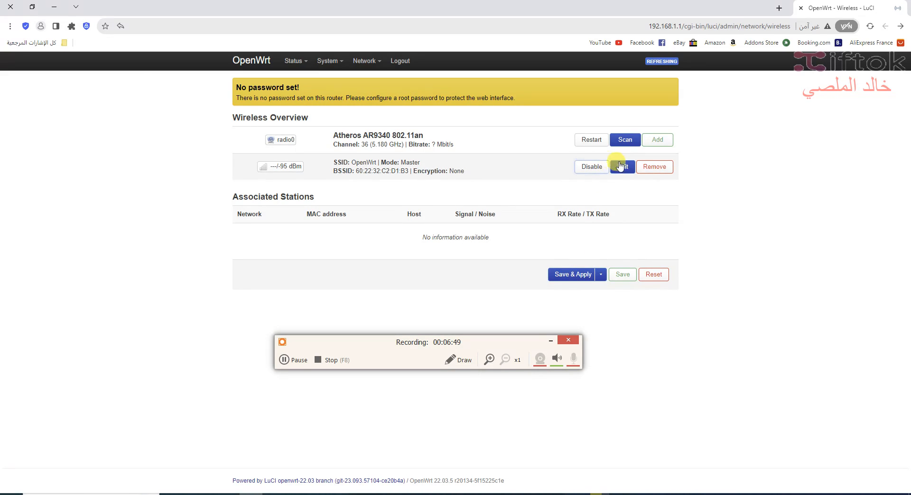
pyautogui.click(625, 139)
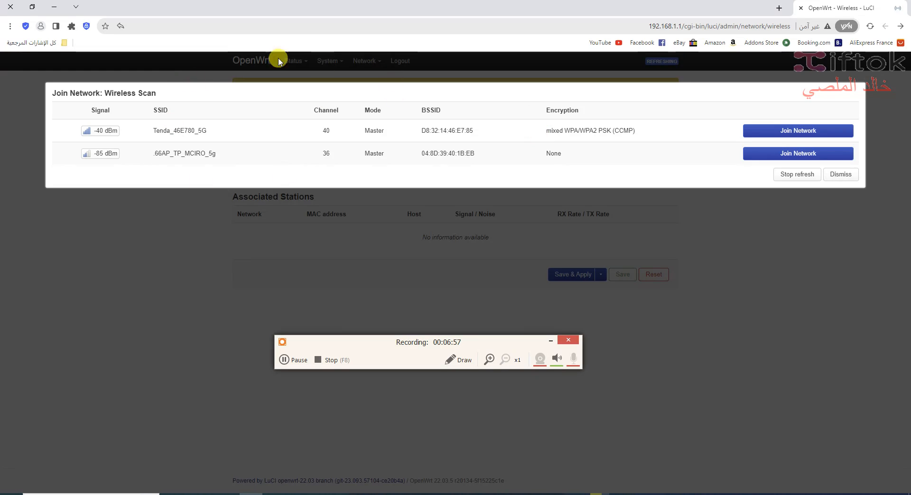
pyautogui.moveTo(235, 135)
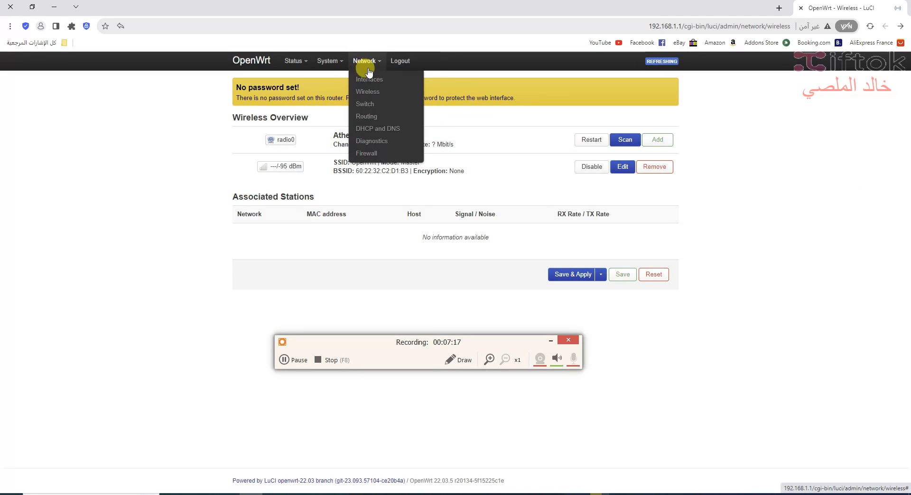
# - View the VLAN switch settings, the lan/wan/wan6 interfaces, and the network devices list
pyautogui.click(364, 104)
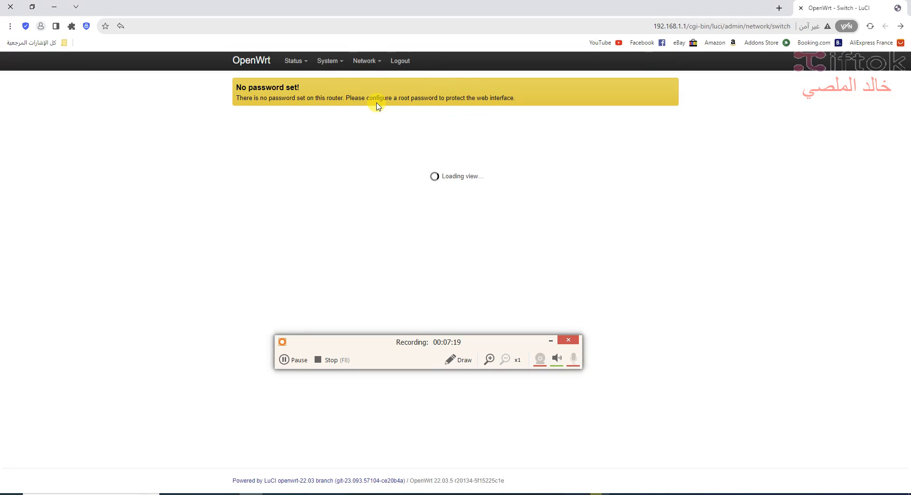
pyautogui.click(365, 60)
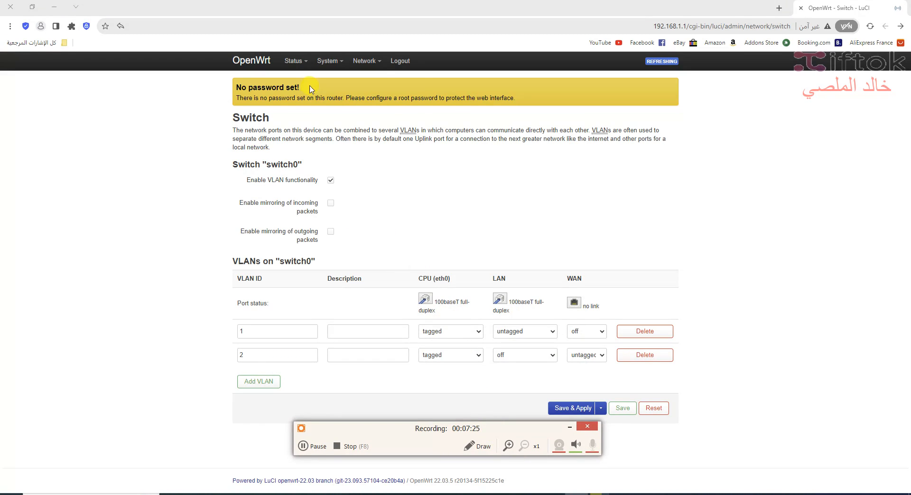
pyautogui.click(364, 61)
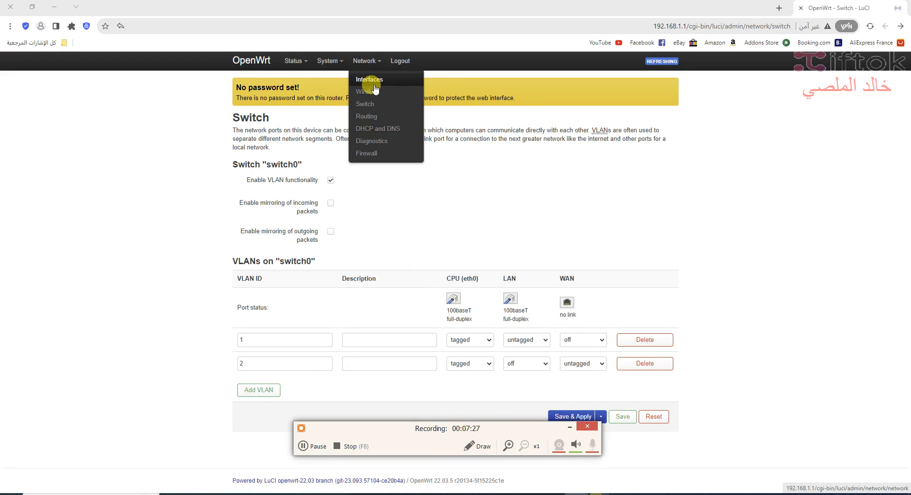
pyautogui.click(370, 79)
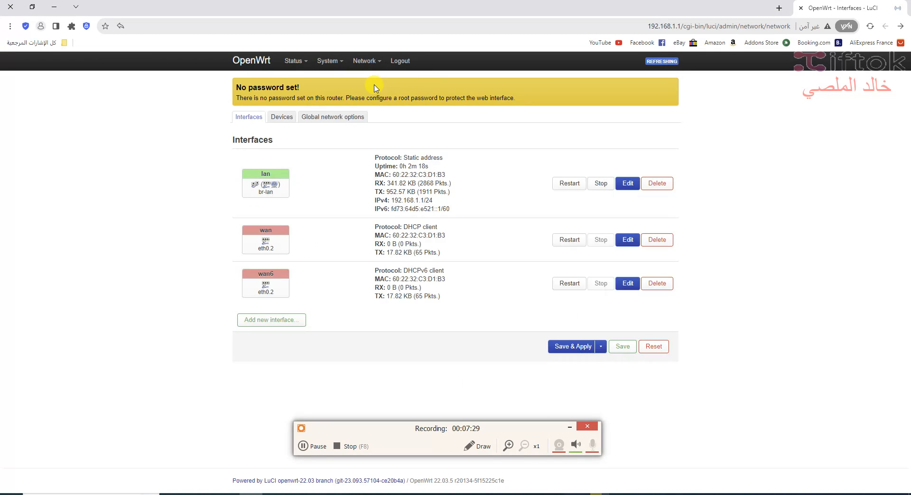
pyautogui.click(364, 60)
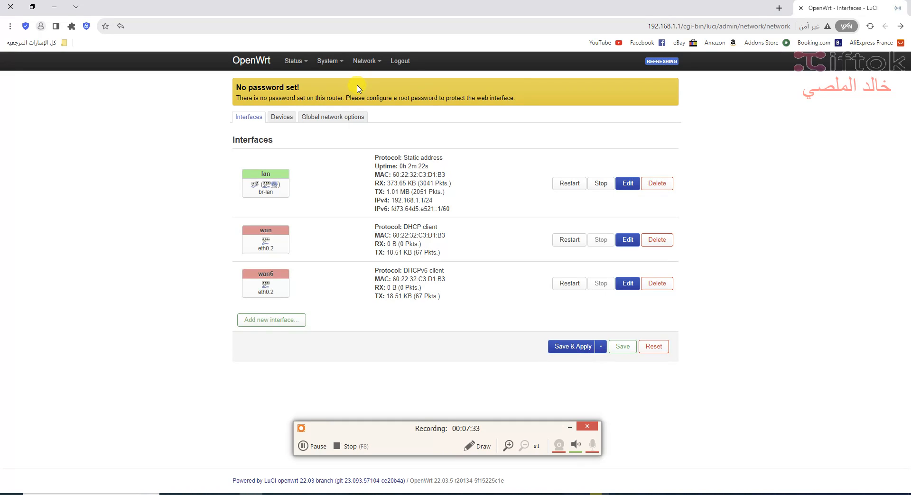
pyautogui.click(282, 116)
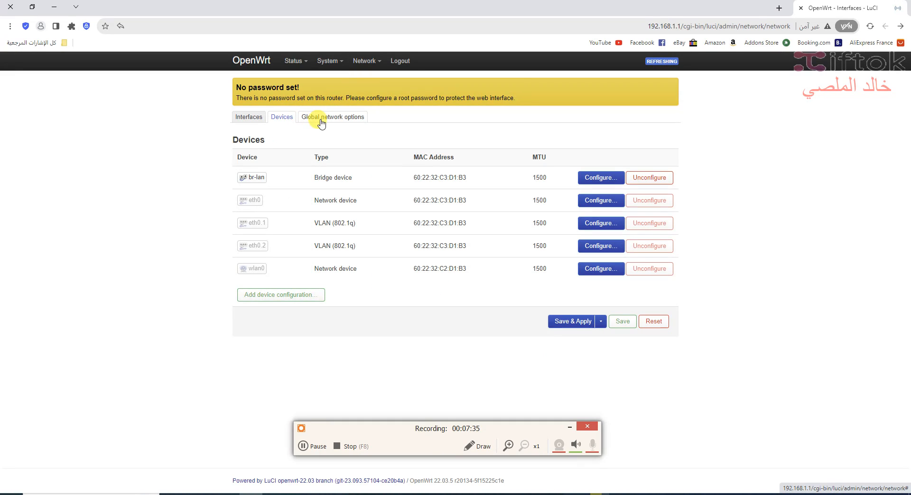
pyautogui.click(601, 178)
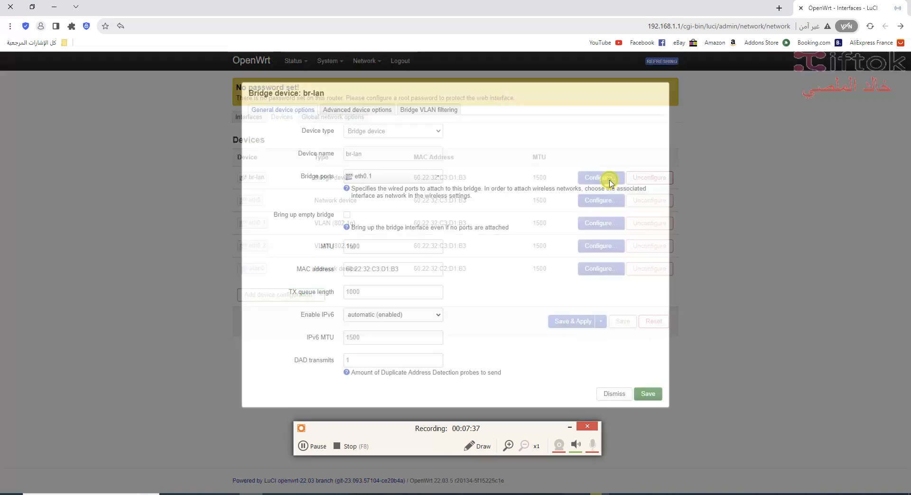
pyautogui.click(392, 177)
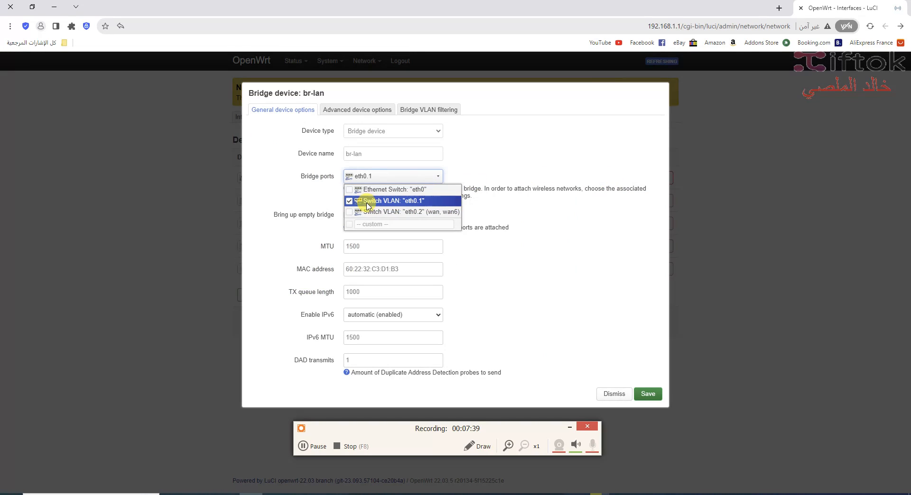
pyautogui.moveTo(407, 219)
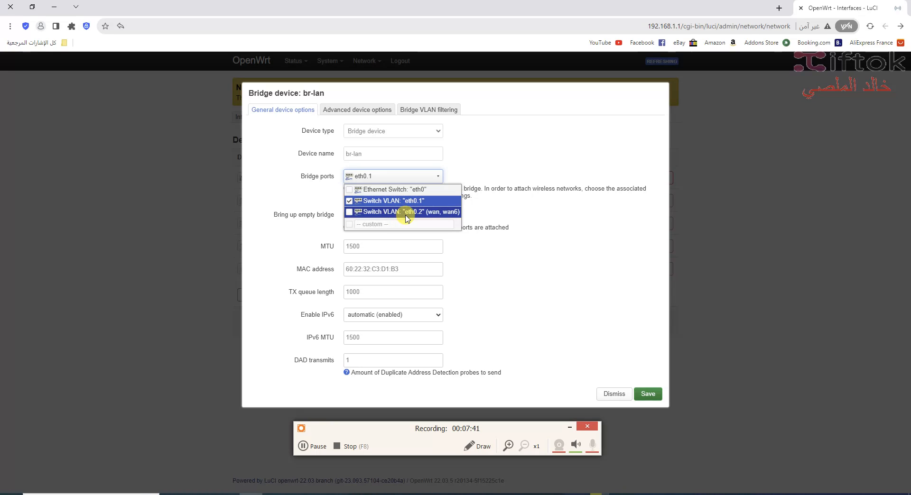
pyautogui.moveTo(405, 213)
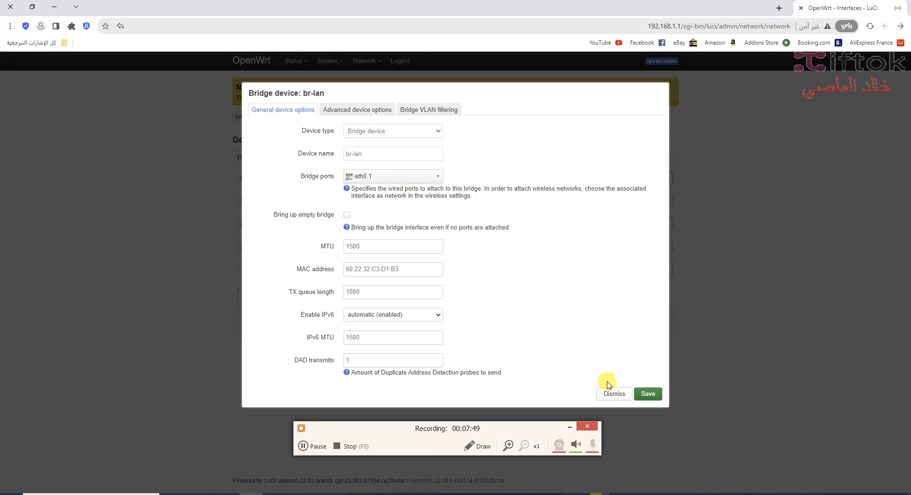
pyautogui.click(614, 395)
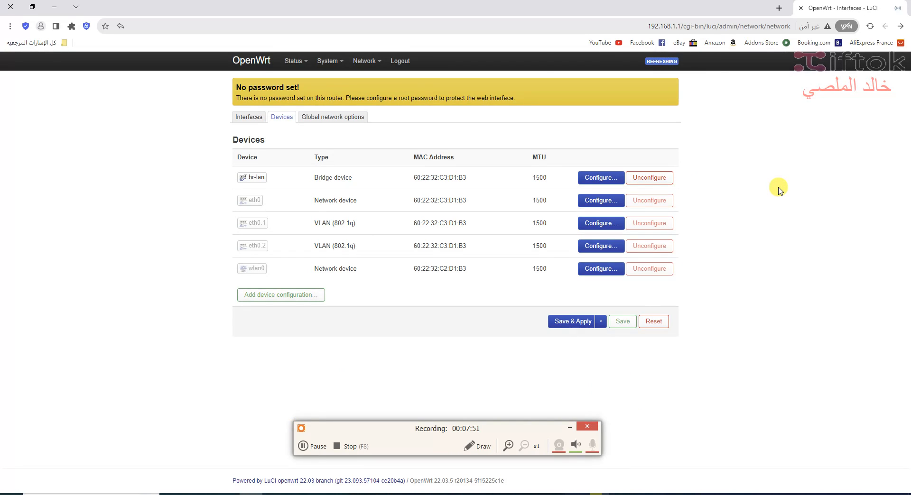
pyautogui.click(329, 61)
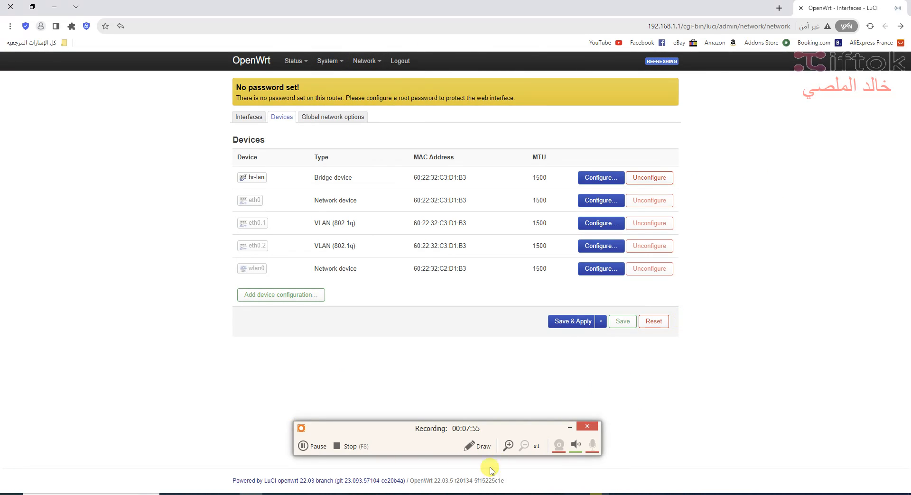
pyautogui.moveTo(340, 446)
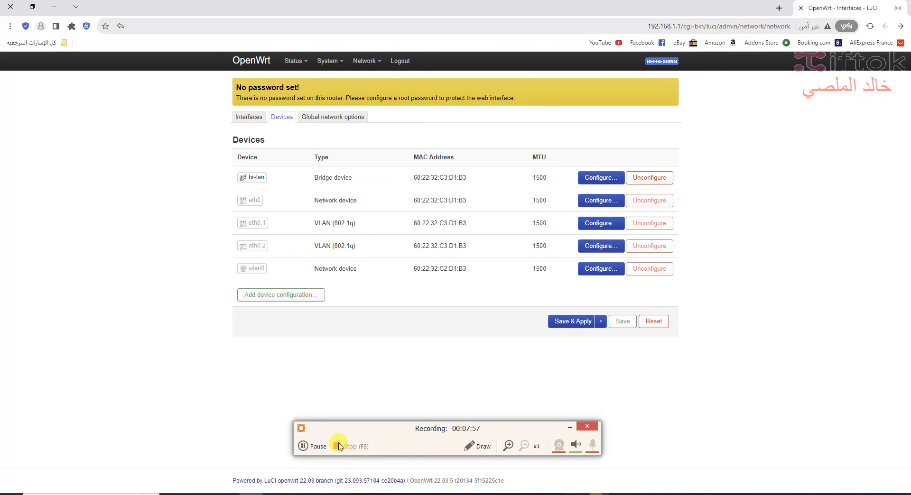